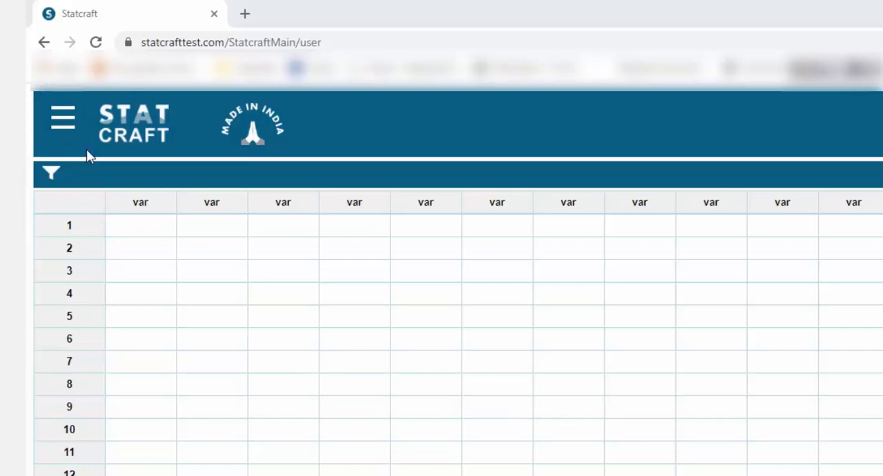
- Open the data import form from the Data section of the hamburger menu
{"action": "left_click", "coordinate": [63, 117]}
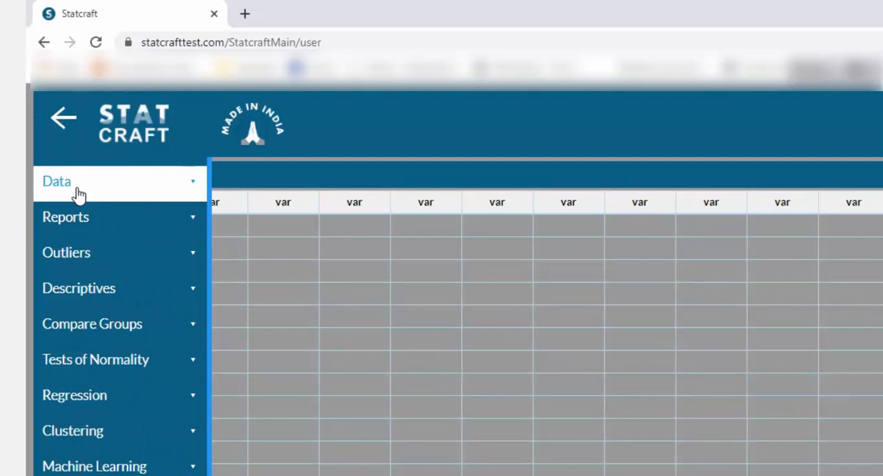
{"action": "left_click", "coordinate": [57, 181]}
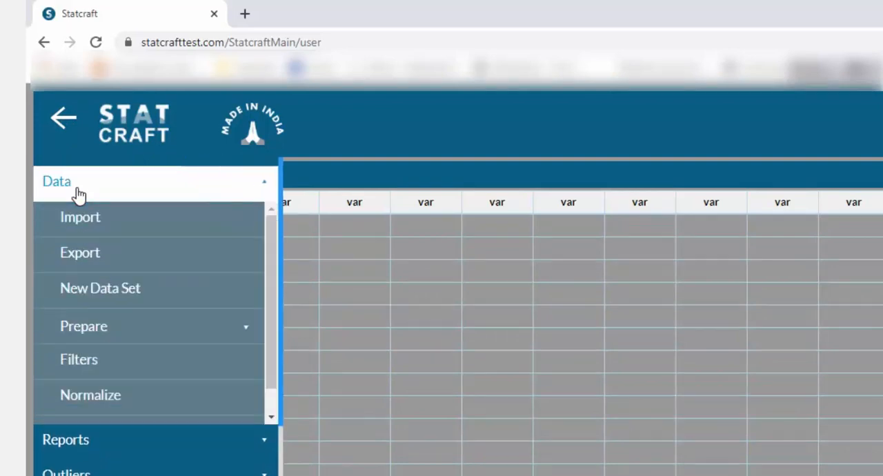
{"action": "mouse_move", "coordinate": [96, 220]}
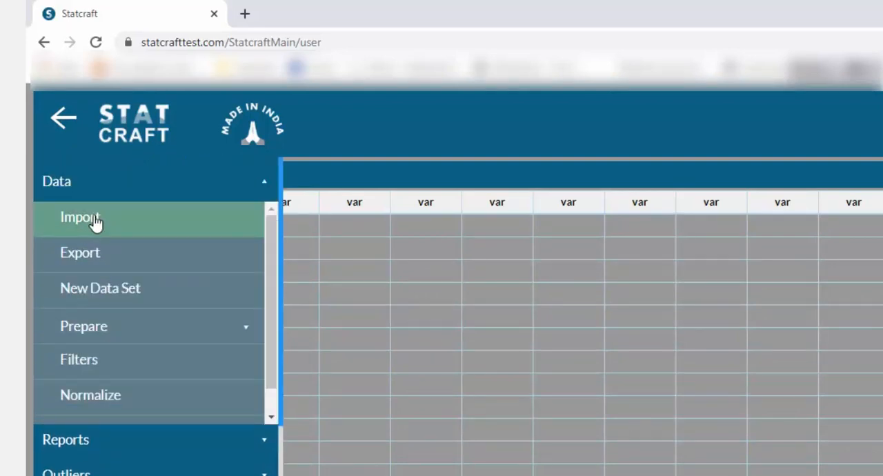
{"action": "left_click", "coordinate": [78, 218]}
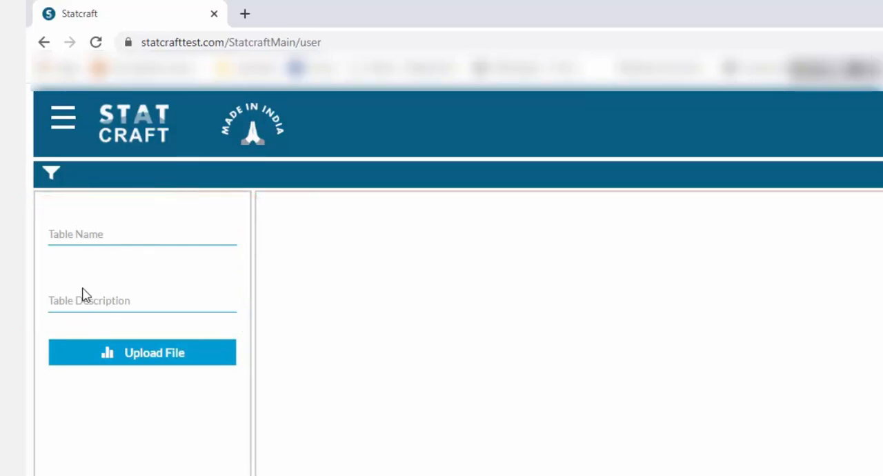
{"action": "mouse_move", "coordinate": [160, 354]}
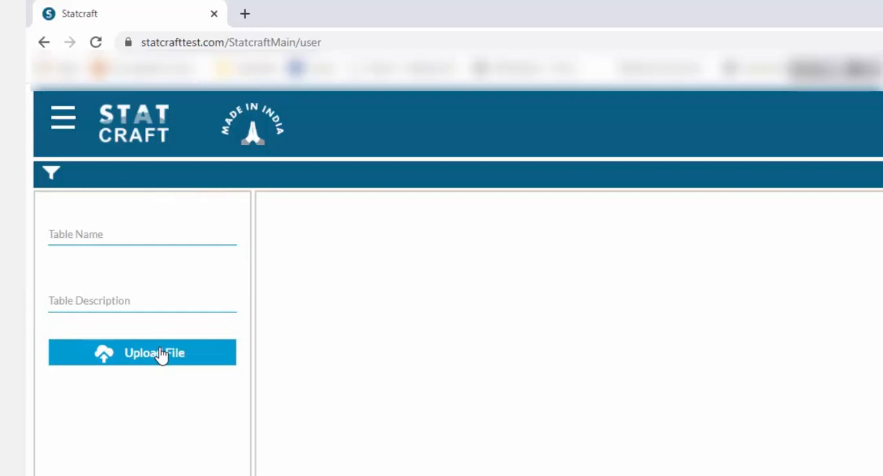
{"action": "left_click", "coordinate": [142, 352]}
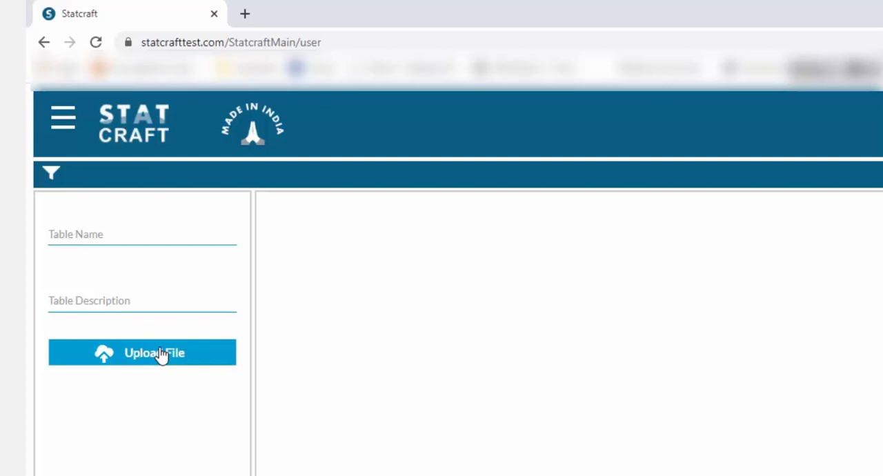
{"action": "left_click", "coordinate": [141, 238]}
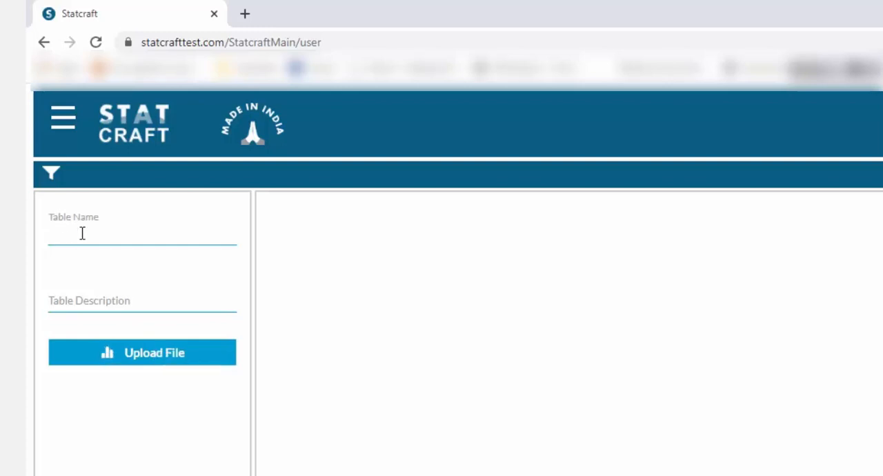
- Name the new table 'my_iris', correcting a typo, then move to the description field
{"action": "left_click", "coordinate": [82, 234]}
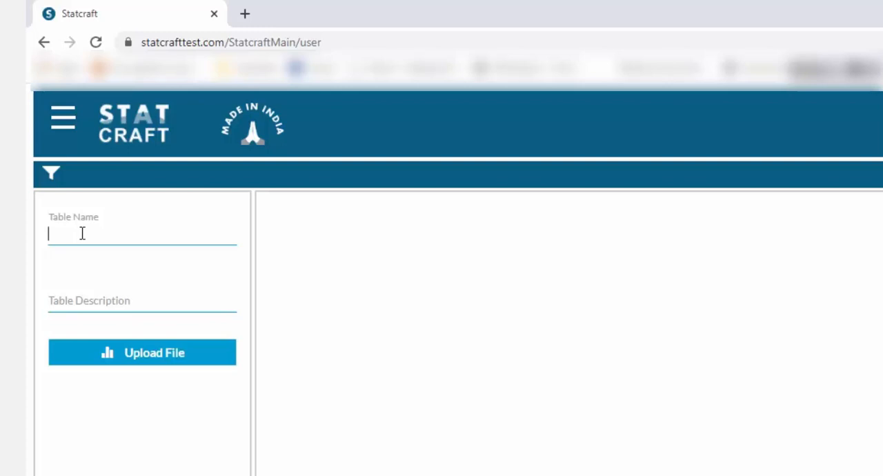
{"action": "type", "text": "t"}
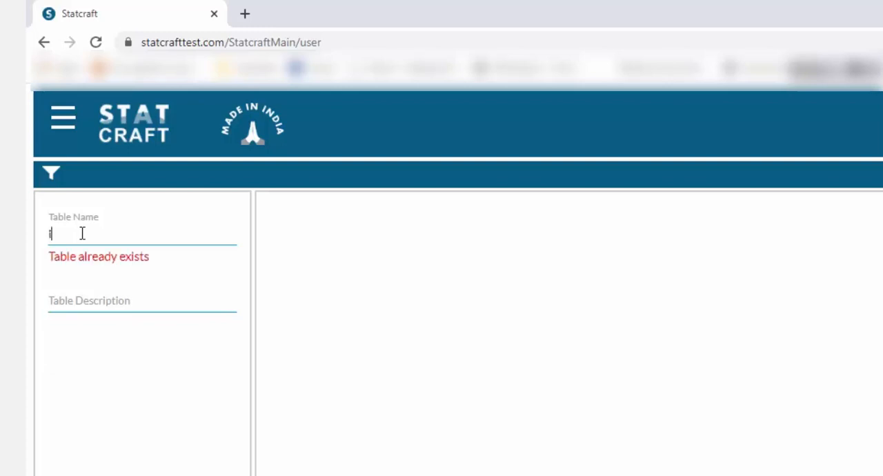
{"action": "type", "text": "r"}
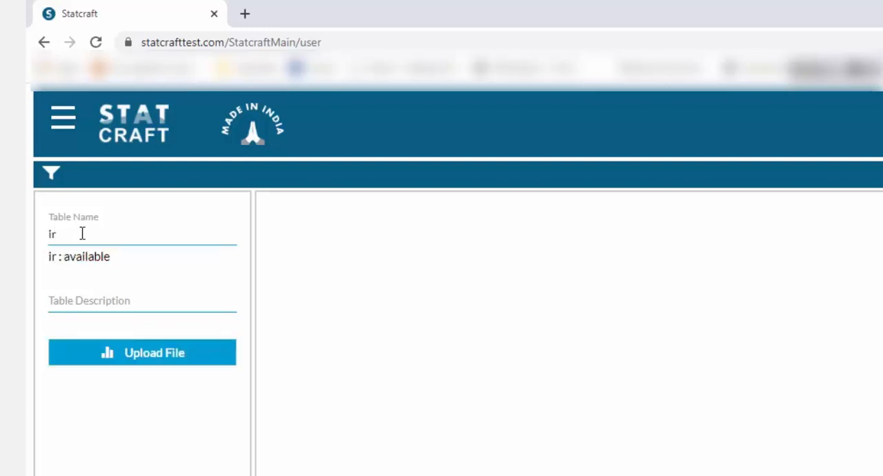
{"action": "key", "text": "Backspace"}
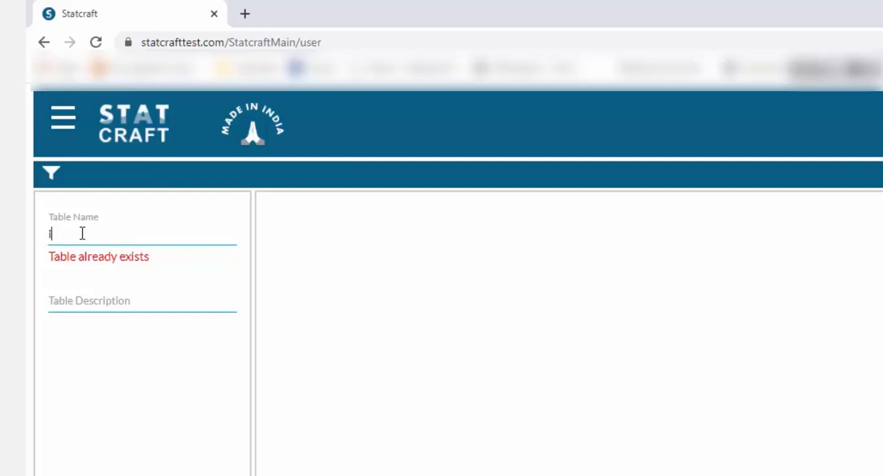
{"action": "type", "text": "r"}
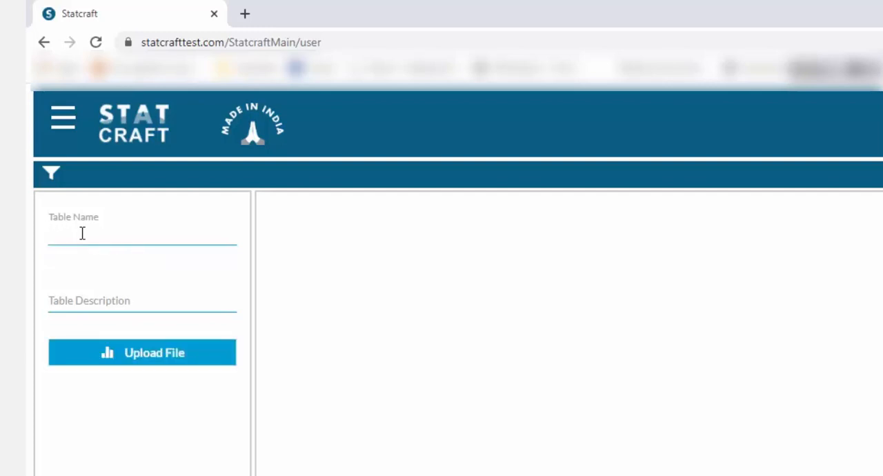
{"action": "type", "text": "my_ir"}
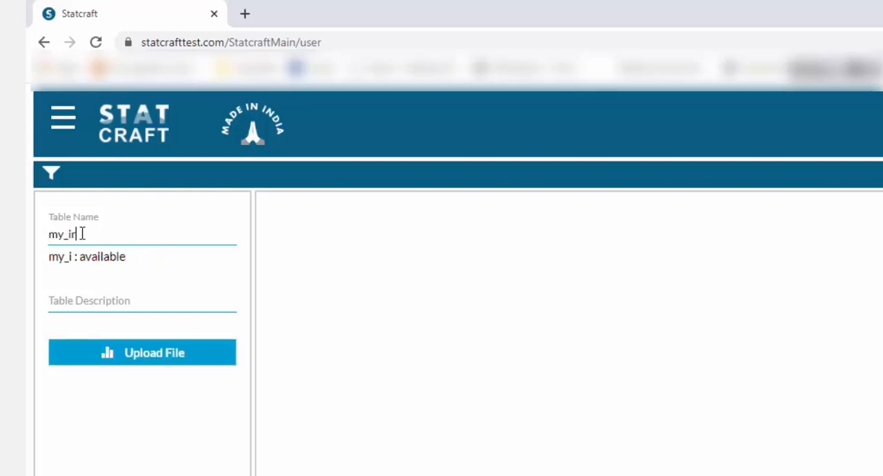
{"action": "type", "text": "is"}
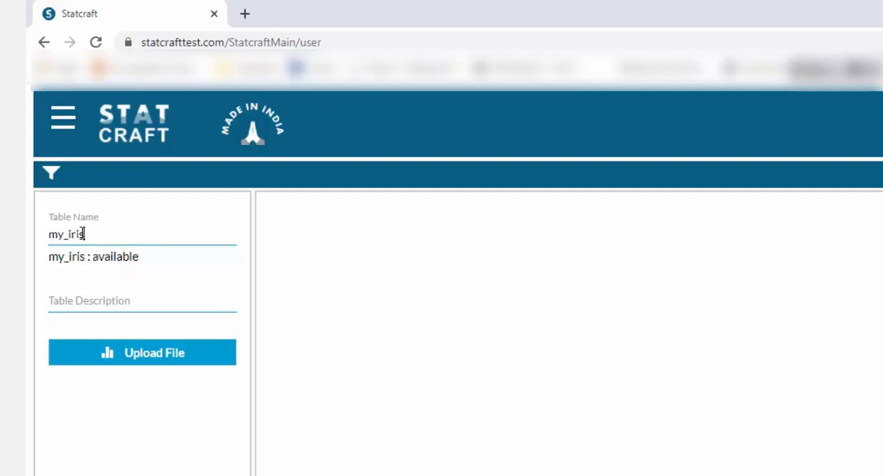
{"action": "left_click", "coordinate": [82, 302]}
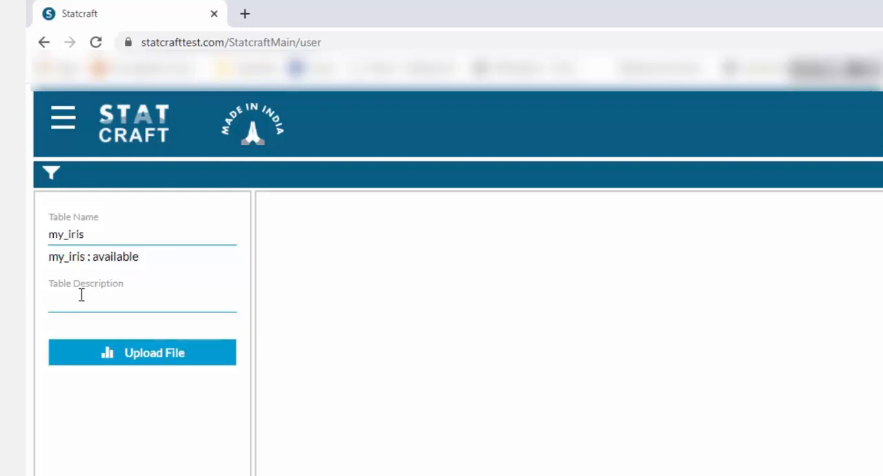
- Describe the table as 'Myr iris data' and bring up the file picker
{"action": "type", "text": "Myr iris da"}
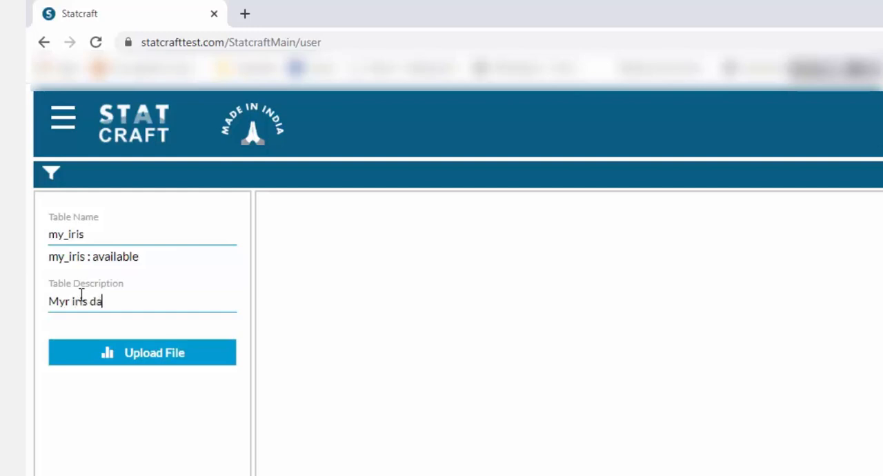
{"action": "type", "text": "ta"}
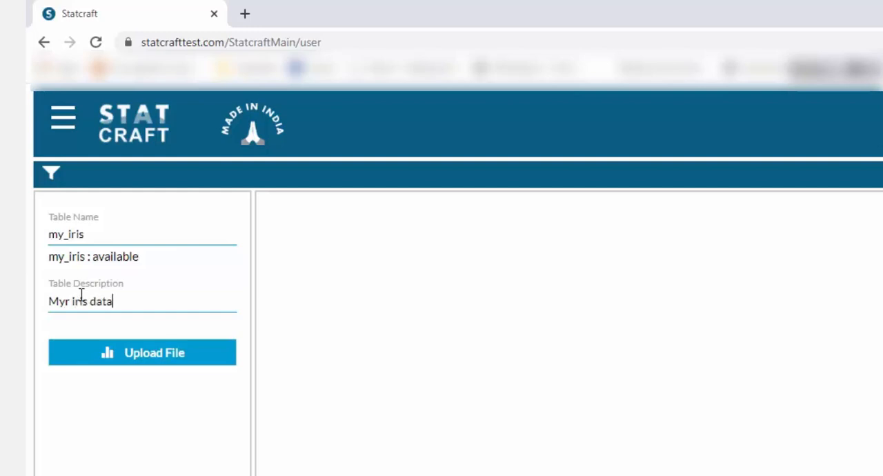
{"action": "left_click", "coordinate": [142, 353]}
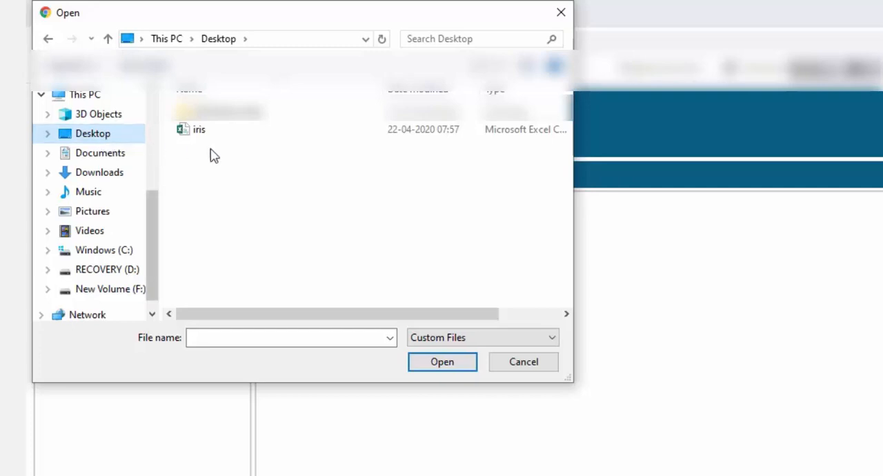
- Upload the iris spreadsheet from the Desktop
{"action": "left_click", "coordinate": [199, 129]}
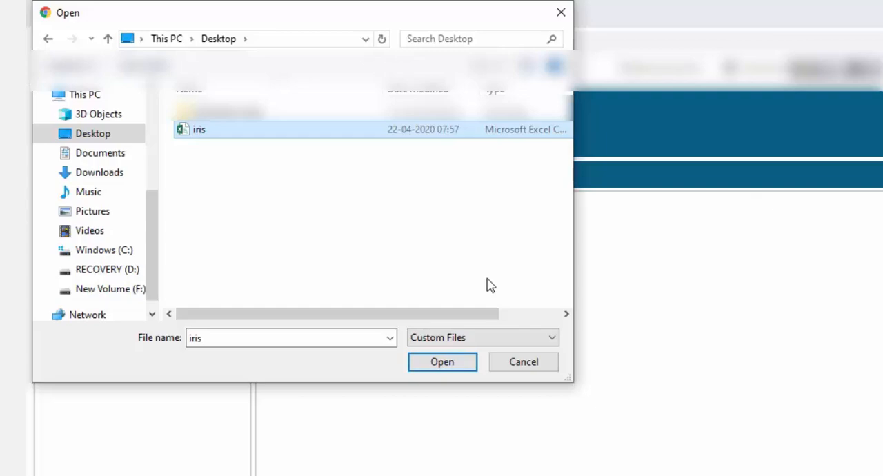
{"action": "left_click", "coordinate": [442, 362]}
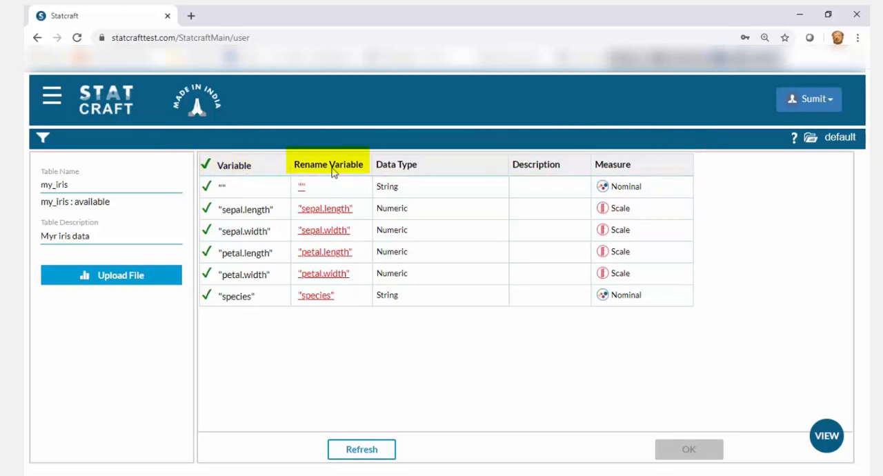
{"action": "mouse_move", "coordinate": [535, 173]}
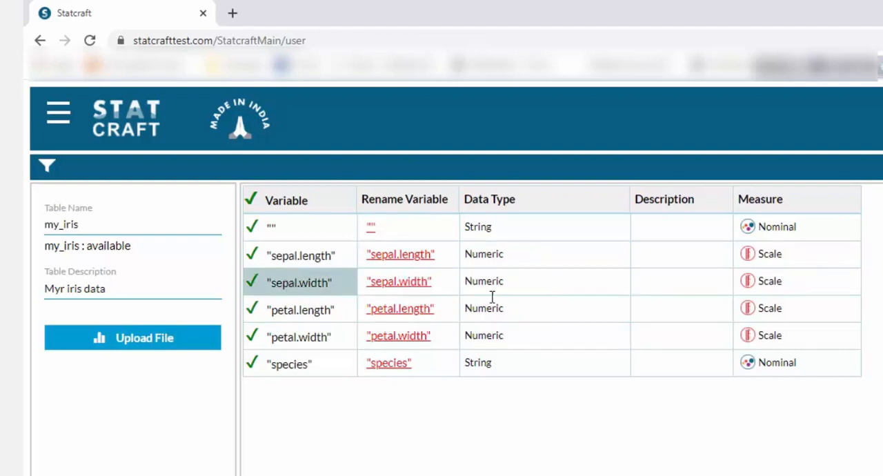
{"action": "mouse_move", "coordinate": [529, 308]}
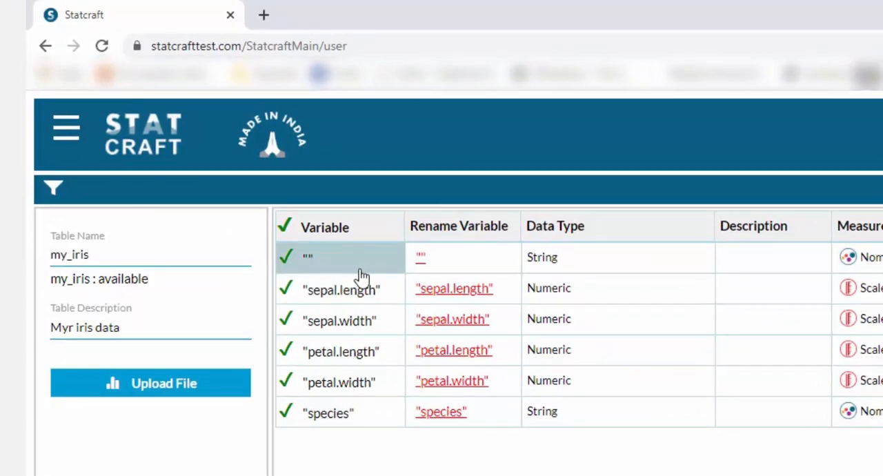
{"action": "mouse_move", "coordinate": [289, 276]}
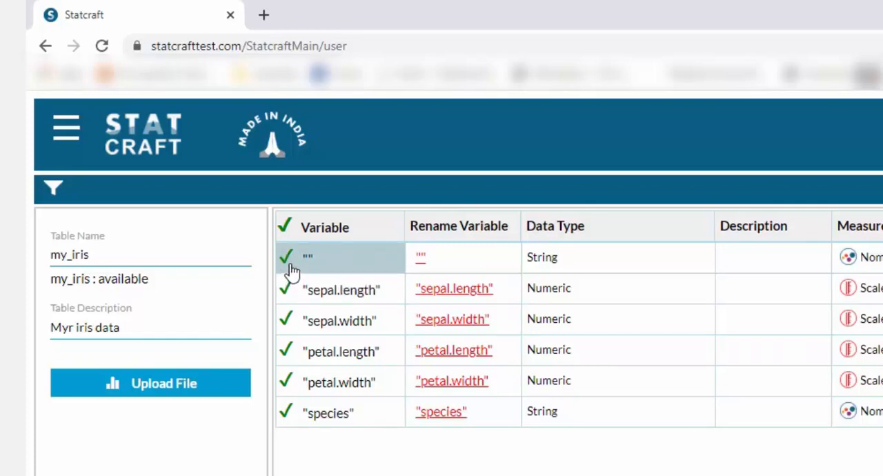
{"action": "mouse_move", "coordinate": [325, 277]}
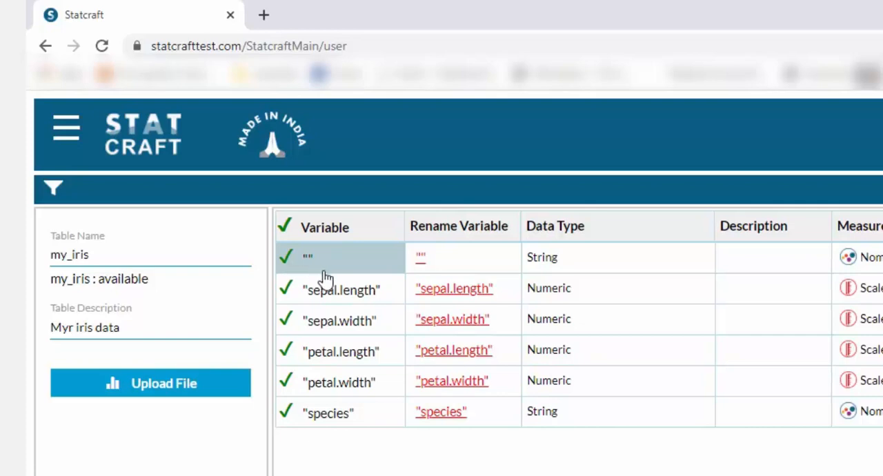
- Exclude the unnamed "" variable from the import
{"action": "left_click", "coordinate": [287, 258]}
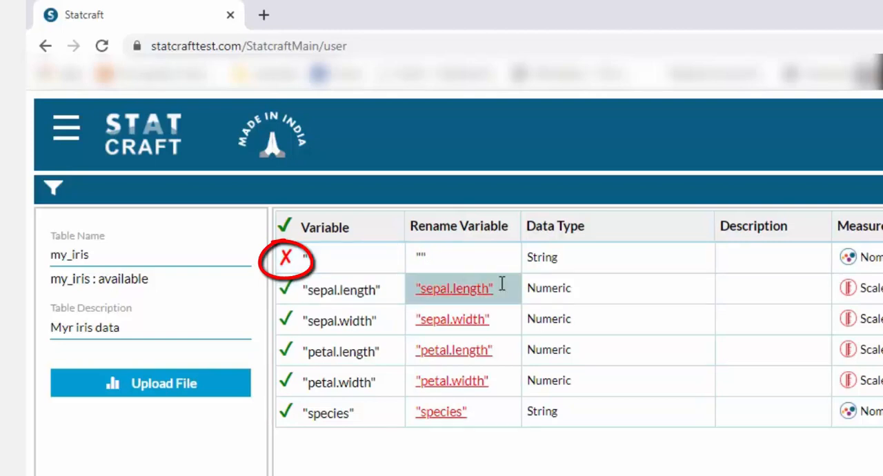
{"action": "mouse_move", "coordinate": [617, 267]}
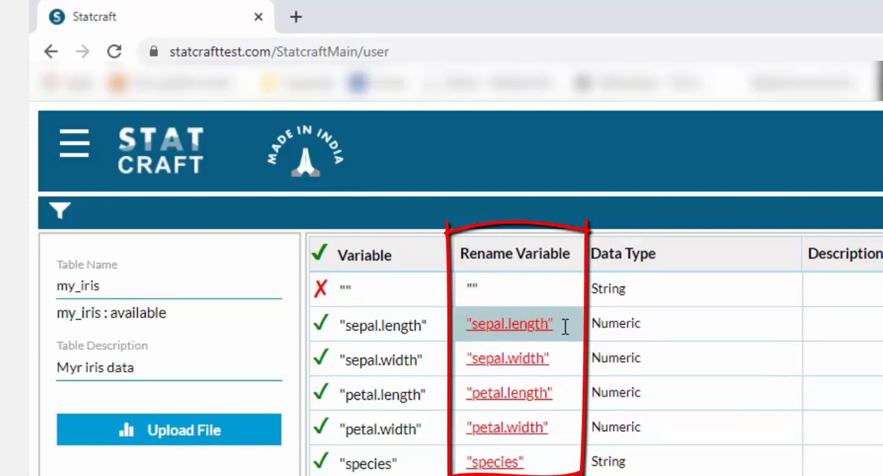
- Rename sepal.length to sepal_length and the other measurements, ending with petal_width
{"action": "left_click", "coordinate": [509, 324]}
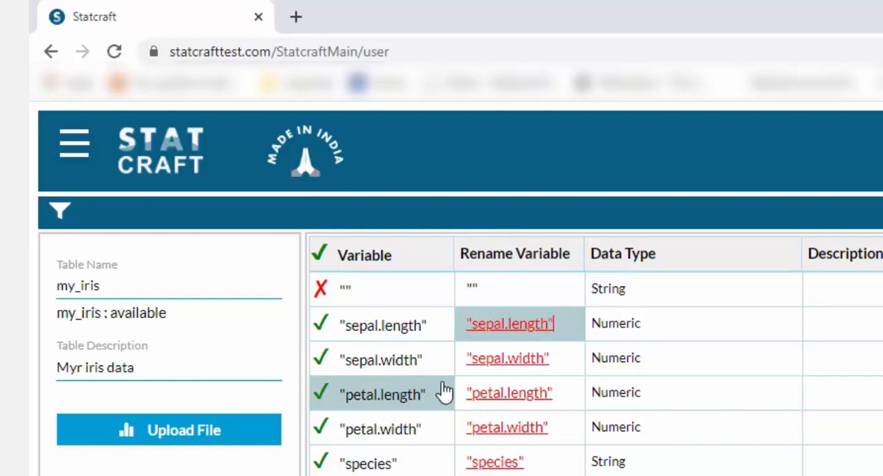
{"action": "type", "text": "s"}
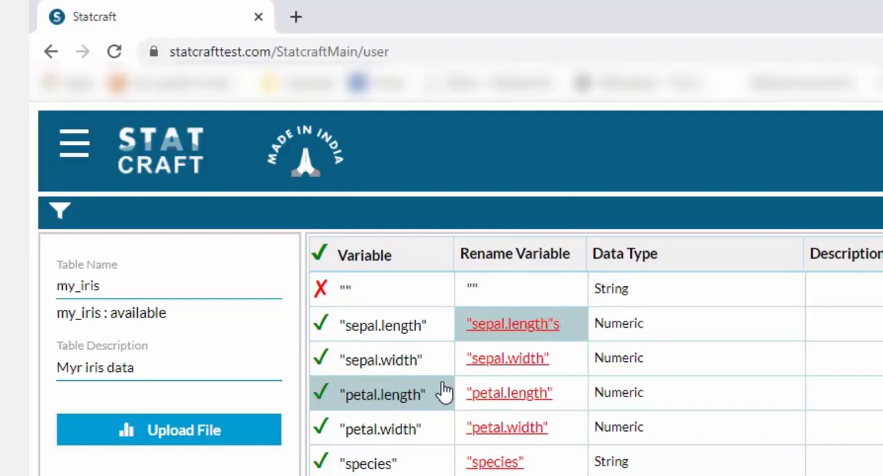
{"action": "type", "text": "sep"}
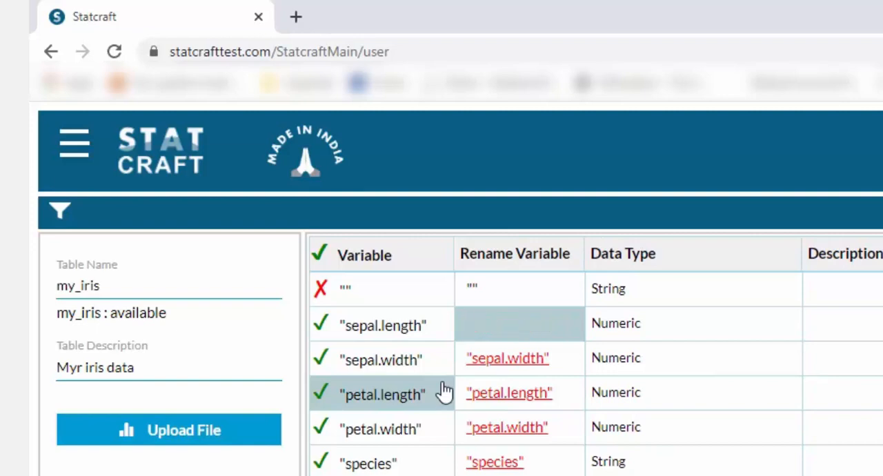
{"action": "type", "text": "sepal"}
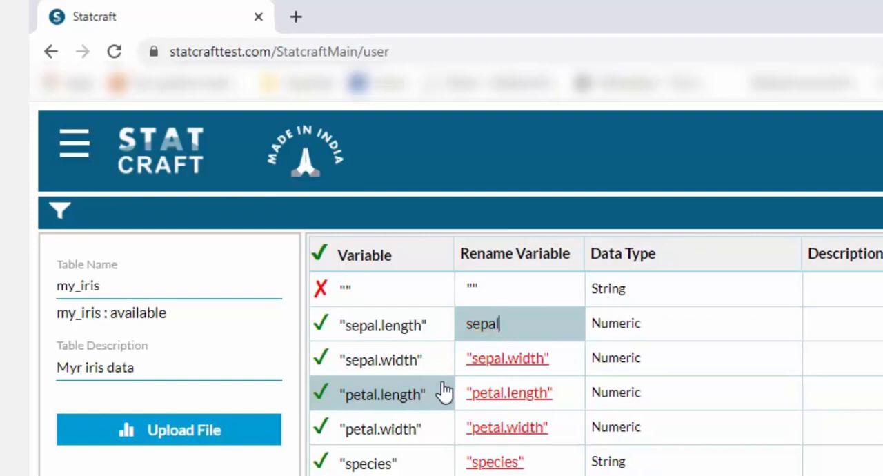
{"action": "type", "text": "\" \""}
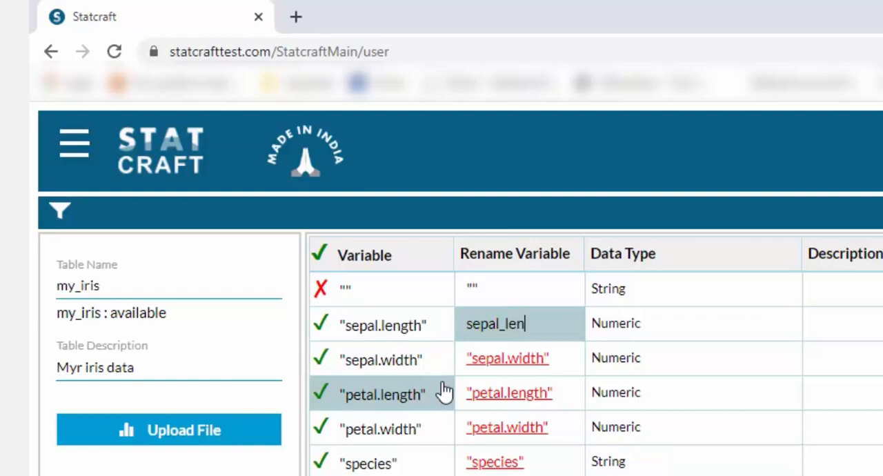
{"action": "type", "text": "gth"}
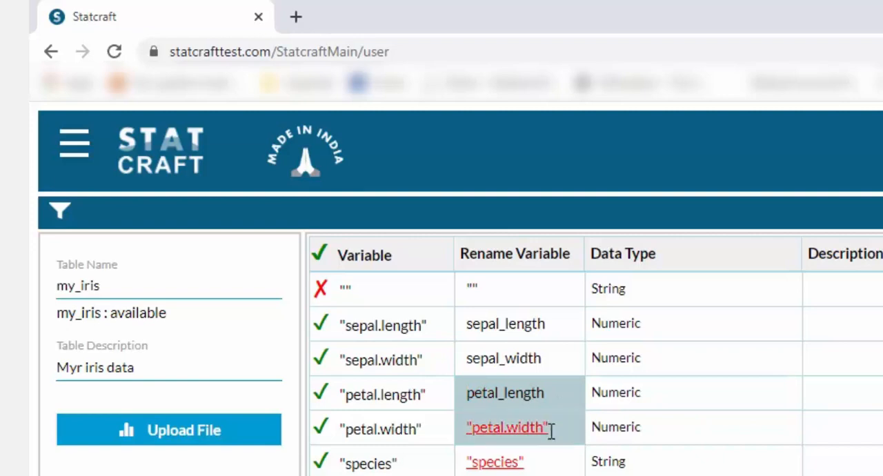
{"action": "mouse_move", "coordinate": [557, 438]}
{"action": "type", "text": "_"}
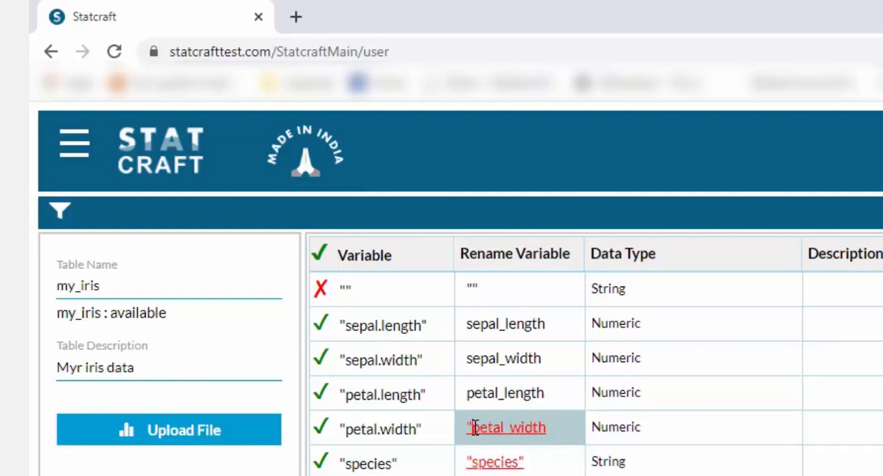
{"action": "left_click", "coordinate": [494, 462]}
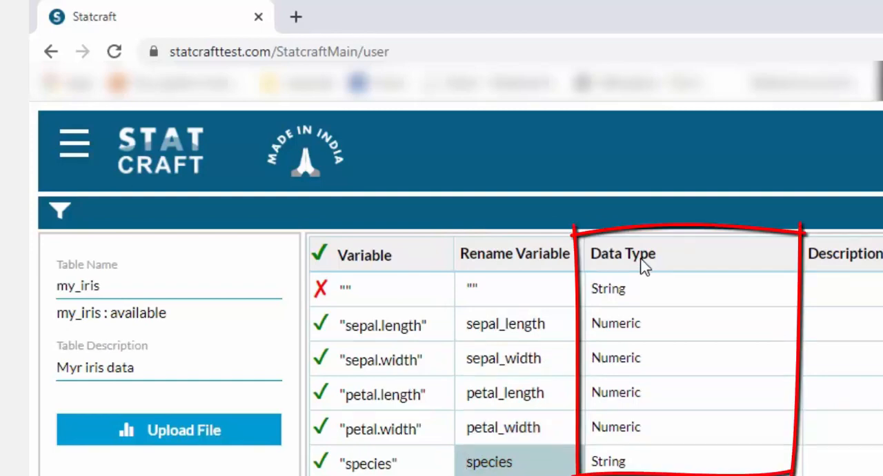
{"action": "mouse_move", "coordinate": [676, 321]}
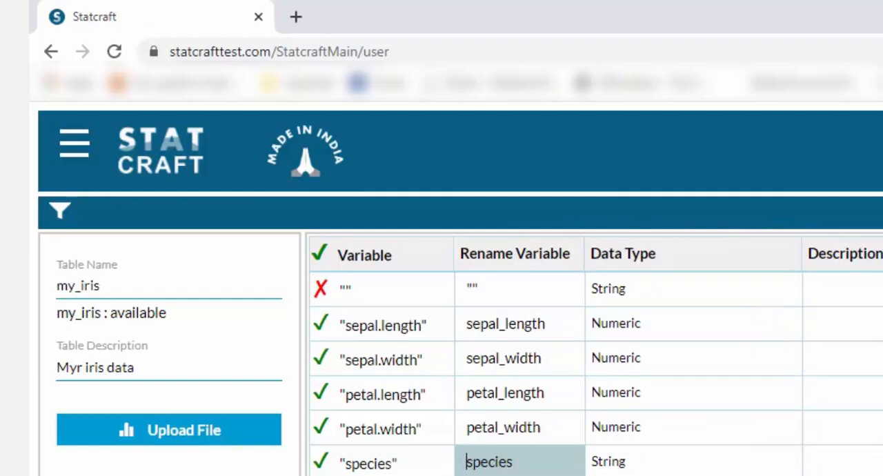
{"action": "mouse_move", "coordinate": [667, 468]}
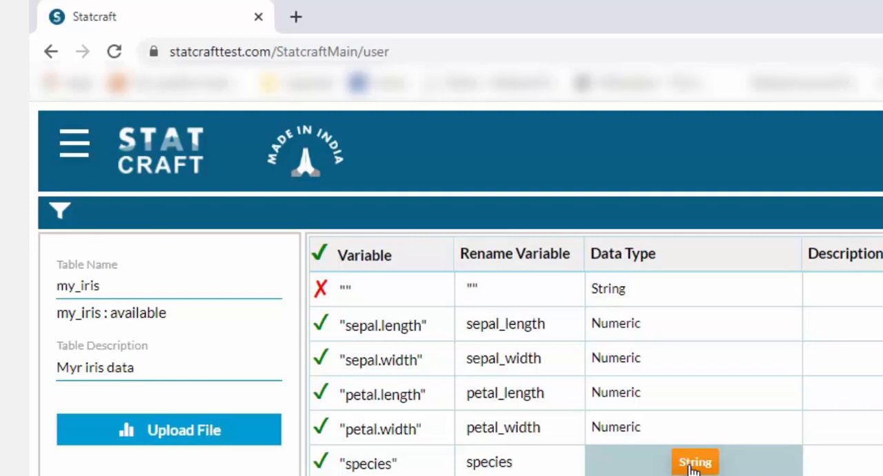
{"action": "mouse_move", "coordinate": [720, 462]}
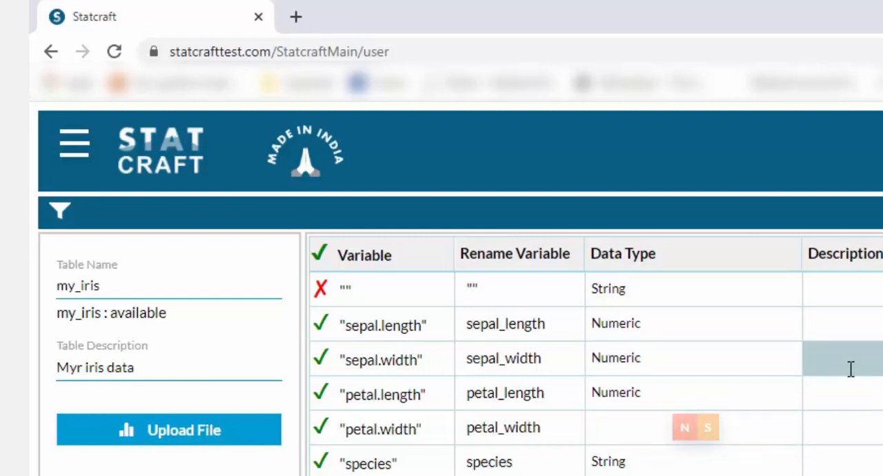
- Keep species as is, with Numeric types for measurements and String for species
{"action": "left_click", "coordinate": [683, 428]}
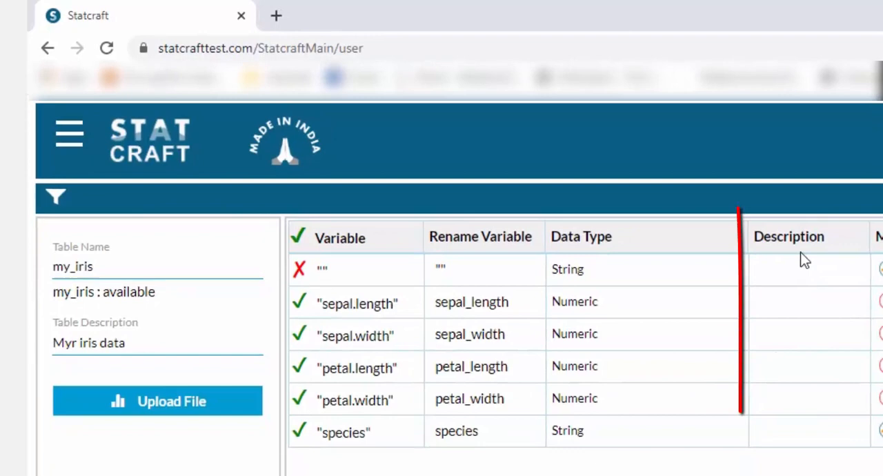
- Describe sepal_length as 'Iris sepal Length' and sepal_width as 'Iris Sepal Width'
{"action": "left_click", "coordinate": [800, 302]}
{"action": "type", "text": "Iris sepal"}
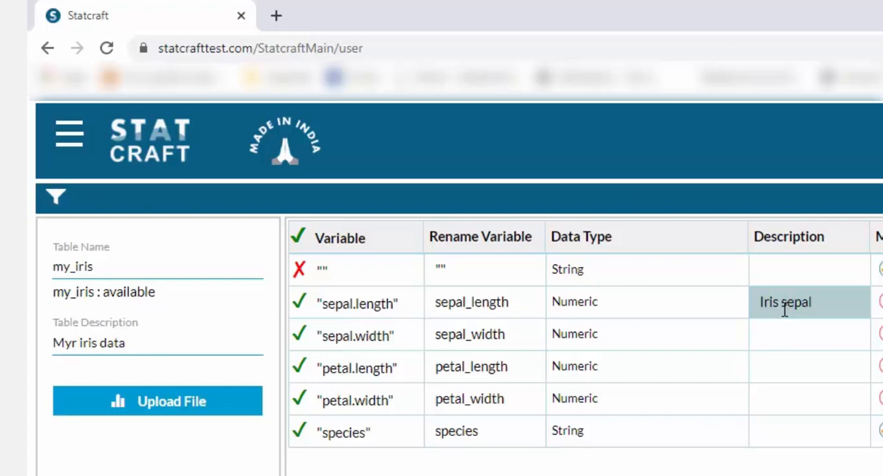
{"action": "type", "text": "Length"}
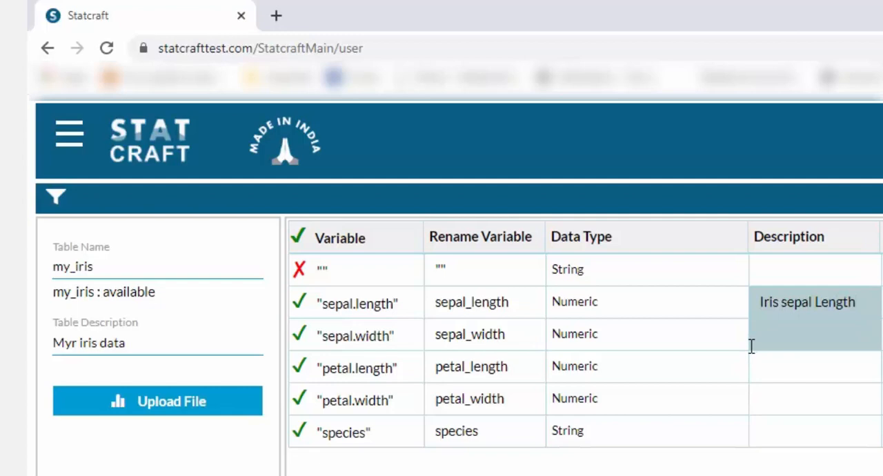
{"action": "left_click", "coordinate": [814, 337]}
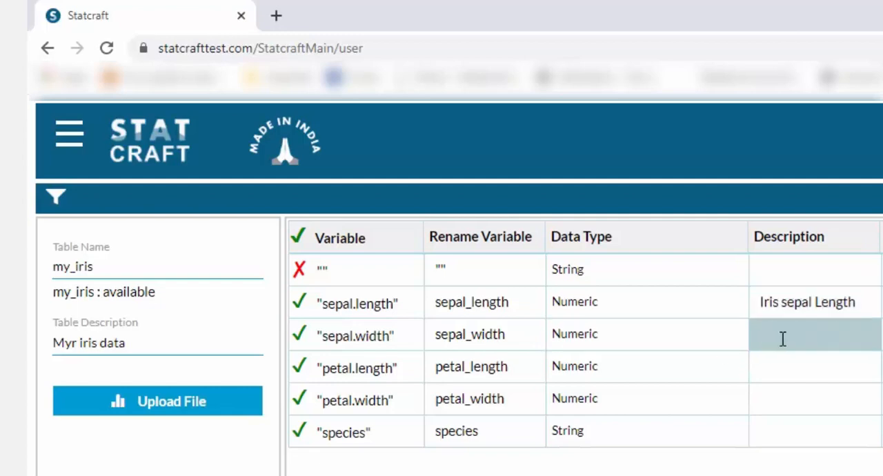
{"action": "type", "text": "Iris"}
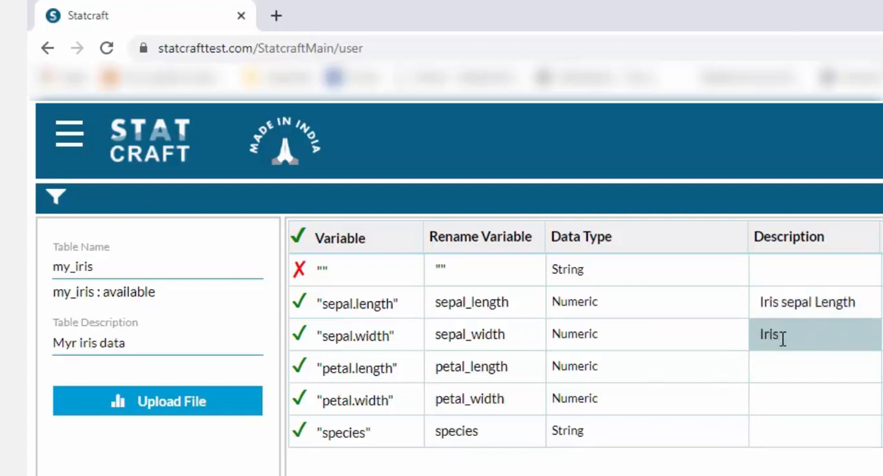
{"action": "type", "text": "sepal"}
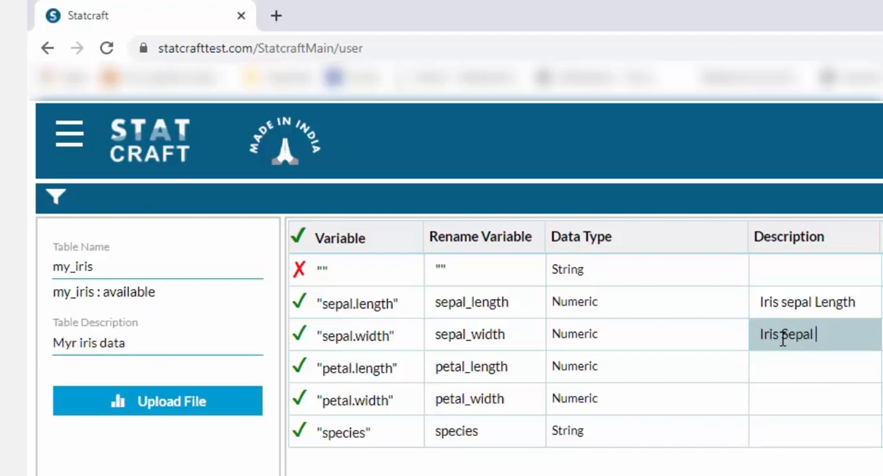
{"action": "type", "text": "Width"}
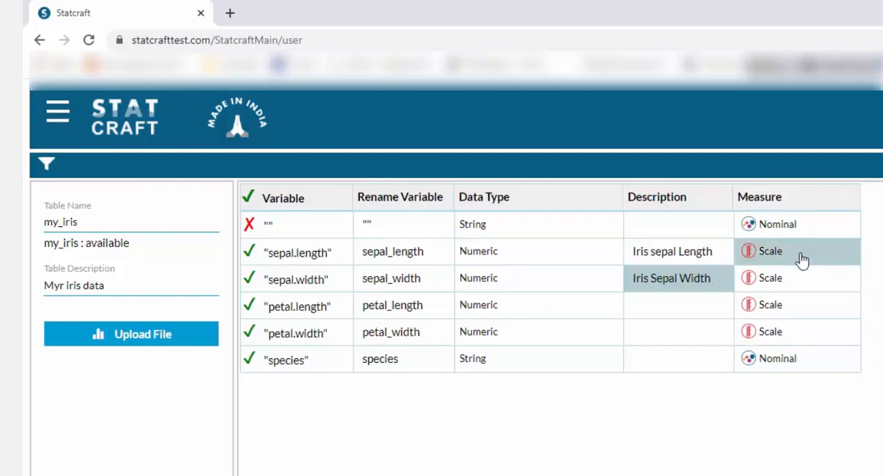
{"action": "mouse_move", "coordinate": [803, 285]}
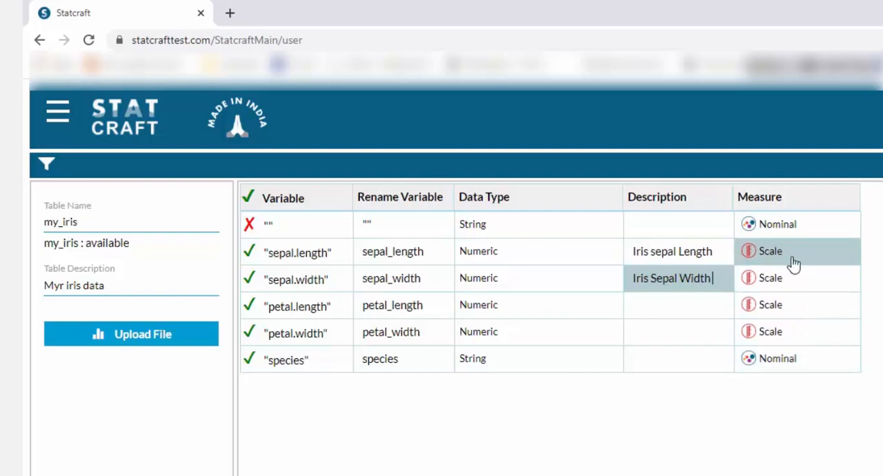
- Review the measure options for sepal_length in the Measure column
{"action": "left_click", "coordinate": [769, 251]}
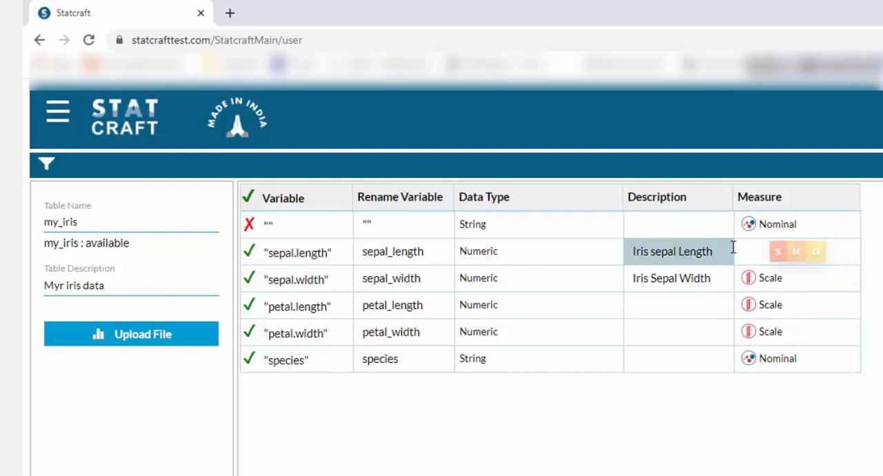
{"action": "mouse_move", "coordinate": [792, 304]}
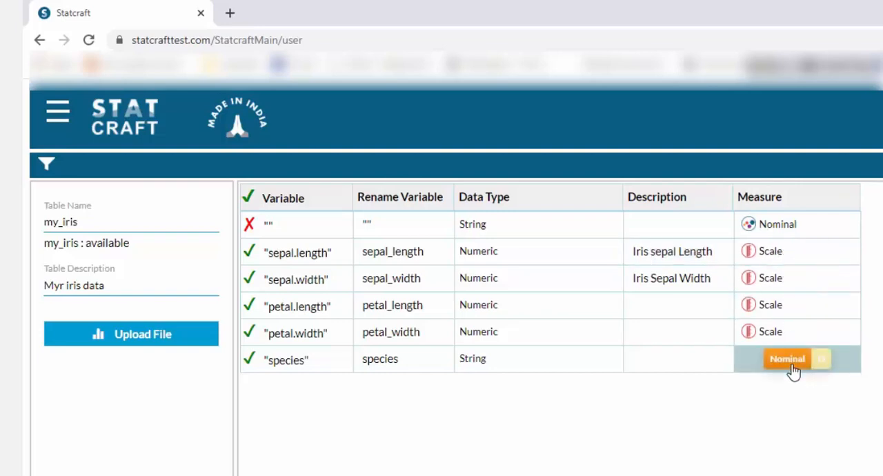
{"action": "mouse_move", "coordinate": [800, 376]}
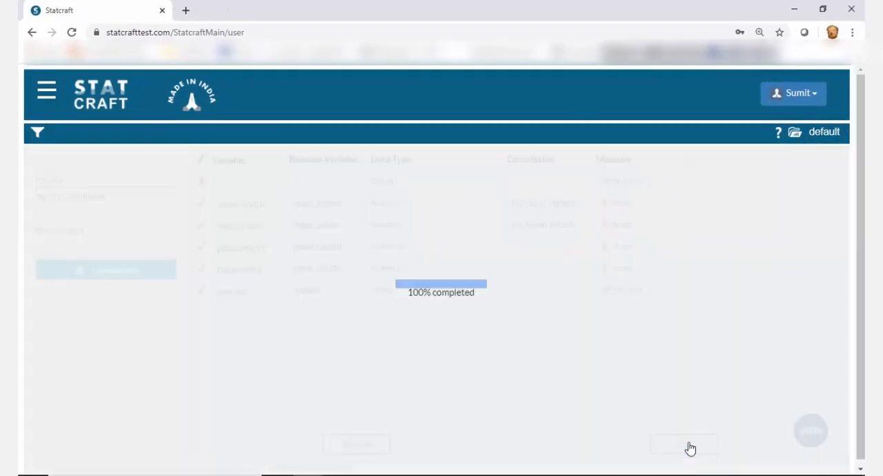
{"action": "mouse_move", "coordinate": [472, 307]}
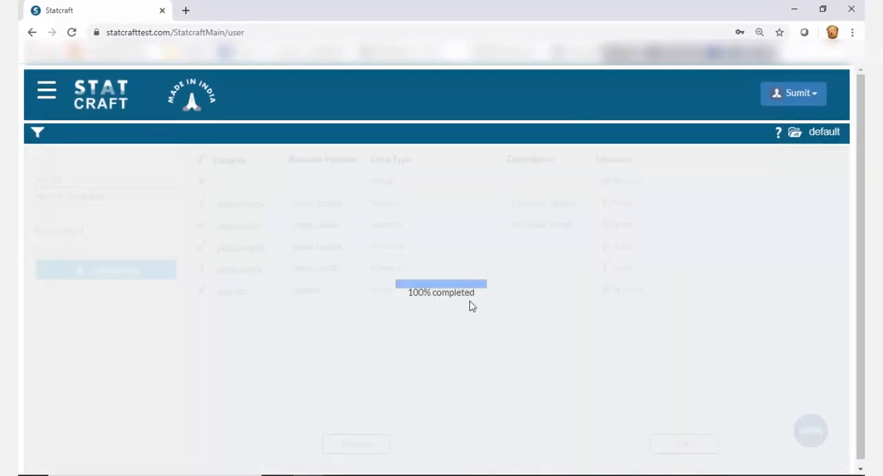
{"action": "mouse_move", "coordinate": [433, 332]}
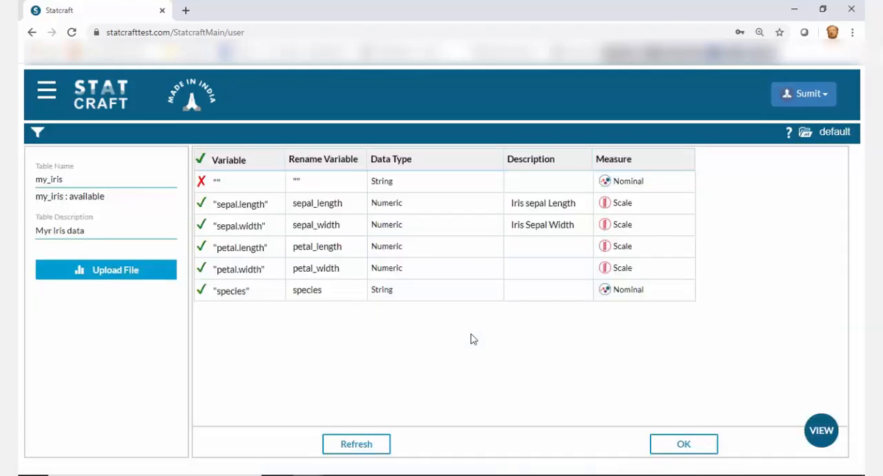
- Confirm the my_iris import once the upload reaches 100%
{"action": "left_click", "coordinate": [683, 443]}
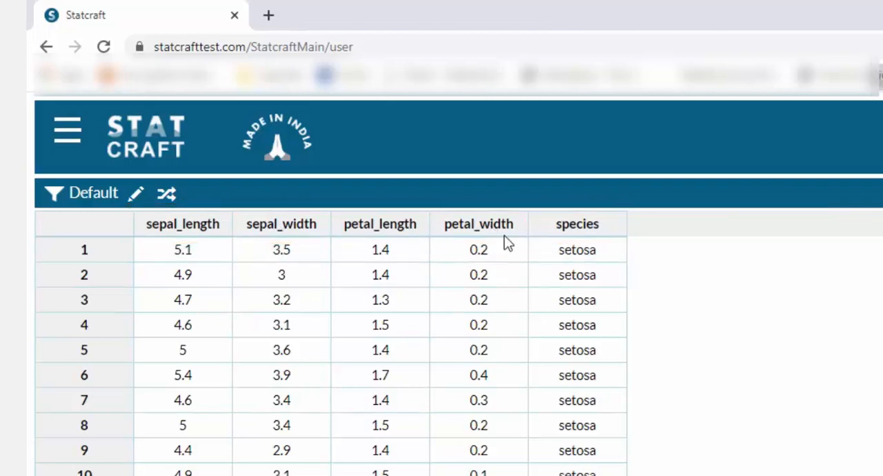
{"action": "mouse_move", "coordinate": [587, 229]}
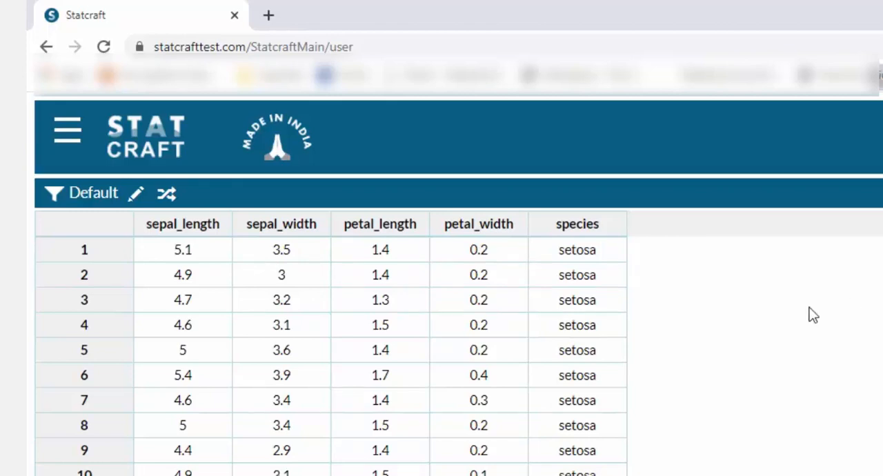
{"action": "mouse_move", "coordinate": [449, 301]}
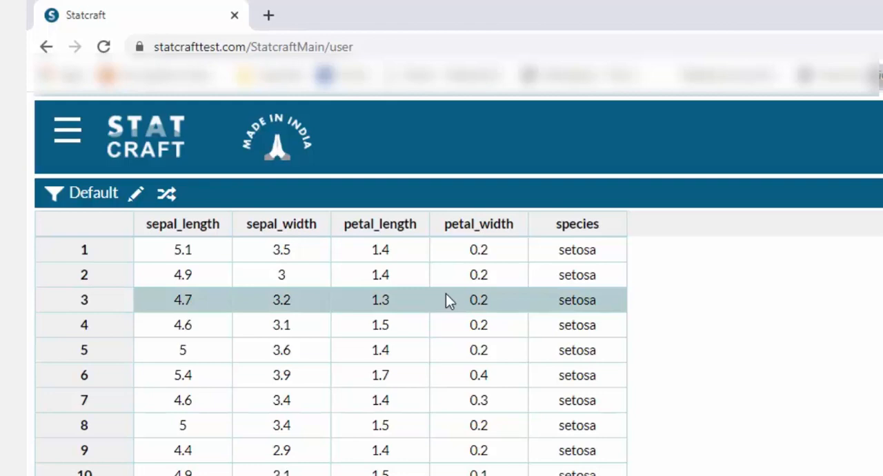
{"action": "mouse_move", "coordinate": [591, 236]}
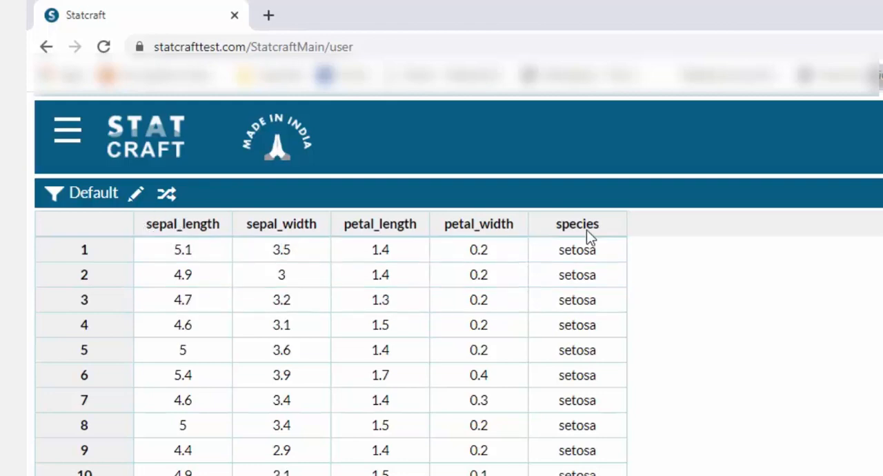
{"action": "mouse_move", "coordinate": [692, 270]}
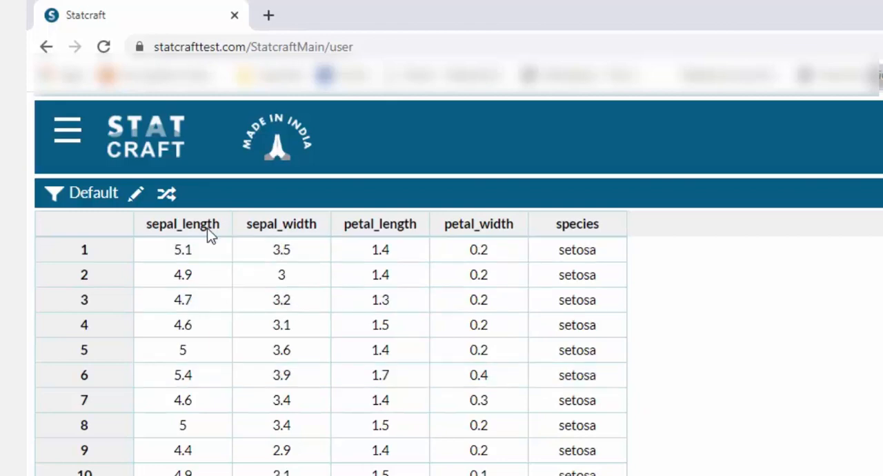
{"action": "mouse_move", "coordinate": [681, 249]}
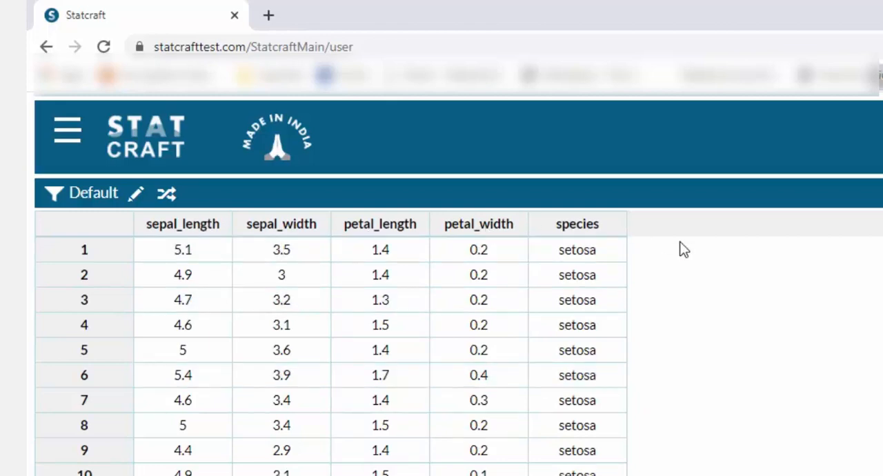
{"action": "mouse_move", "coordinate": [166, 193]}
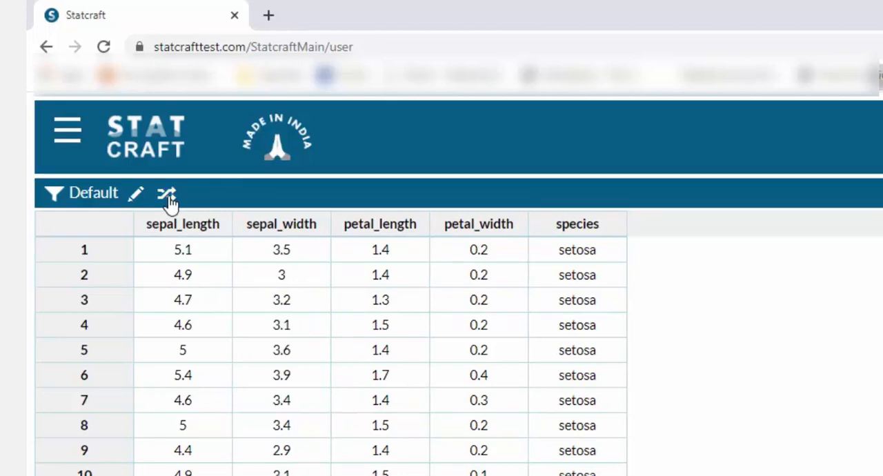
{"action": "mouse_move", "coordinate": [200, 230]}
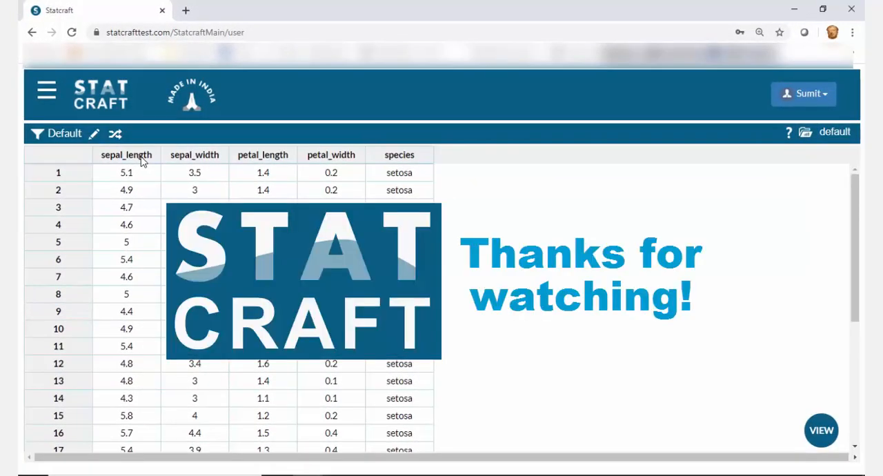
{"action": "mouse_move", "coordinate": [116, 133]}
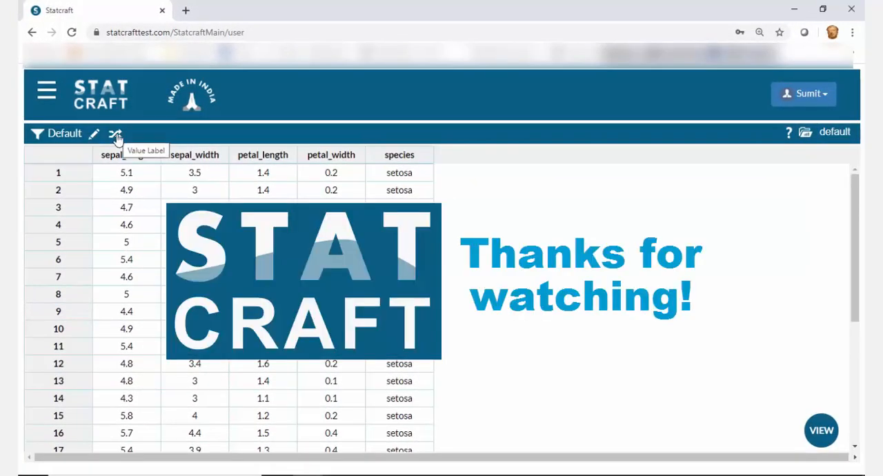
- Toggle value labels so my_iris columns show 'Iris sepal Length' and 'Iris Sepal Width' headers
{"action": "left_click", "coordinate": [116, 133]}
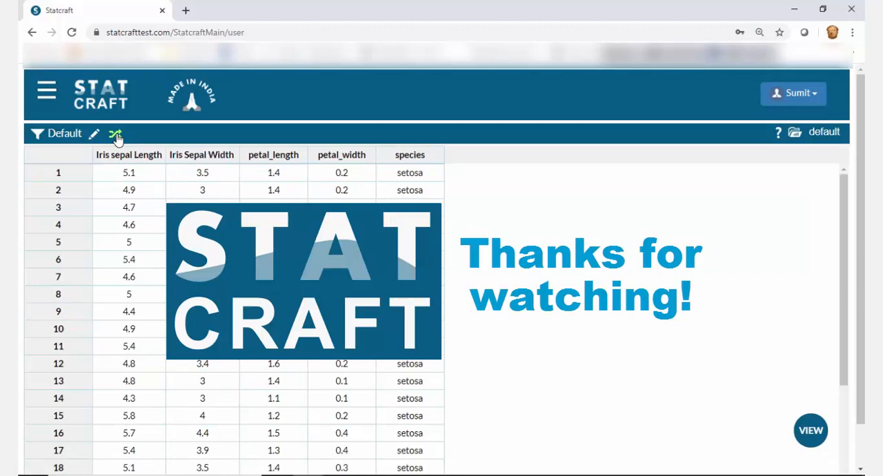